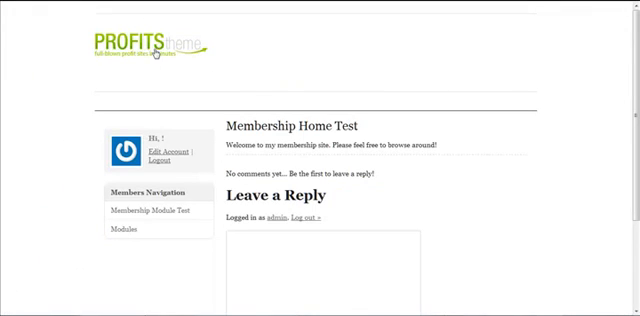
pyautogui.moveTo(160, 75)
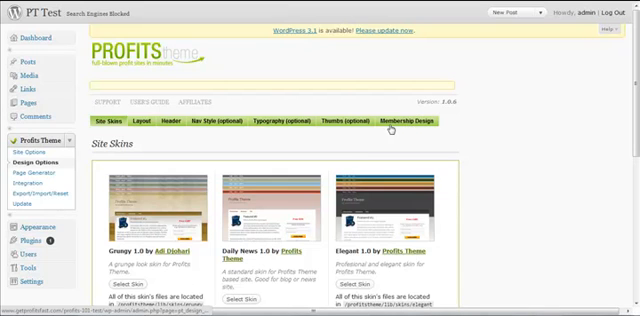
# Show the Membership Design settings and find the membership header logo, image and height options.
pyautogui.click(404, 121)
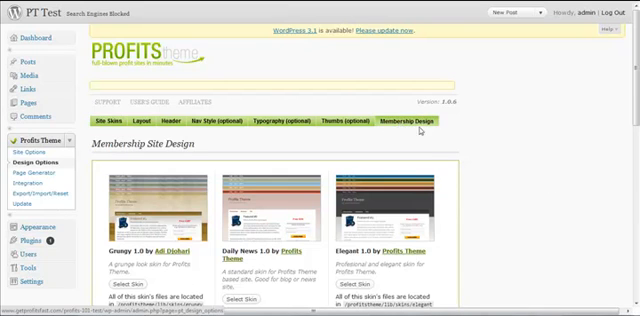
pyautogui.scroll(-3)
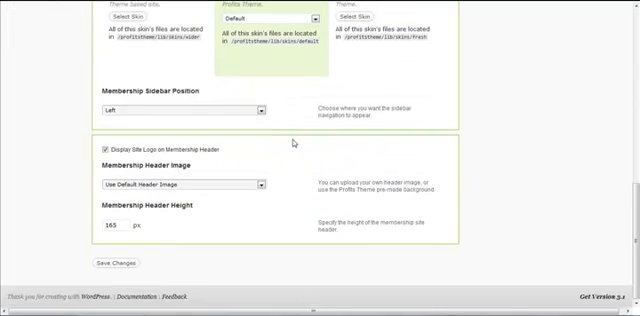
pyautogui.scroll(3)
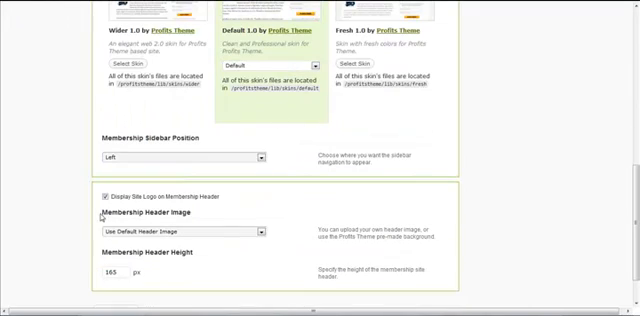
pyautogui.scroll(-3)
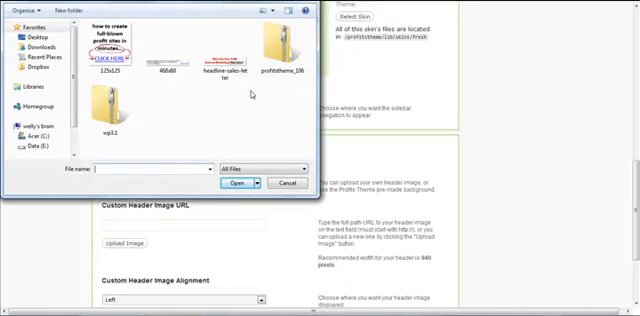
# Choose the image file to upload as the custom membership header image.
pyautogui.click(231, 183)
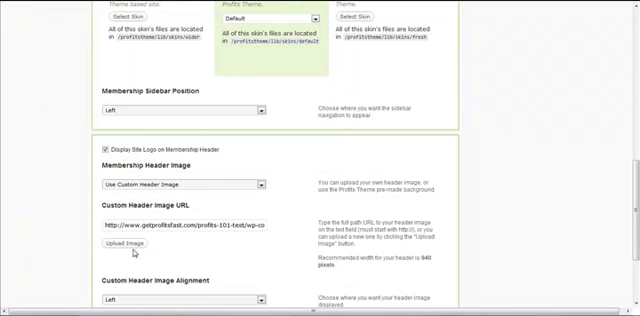
pyautogui.scroll(-3)
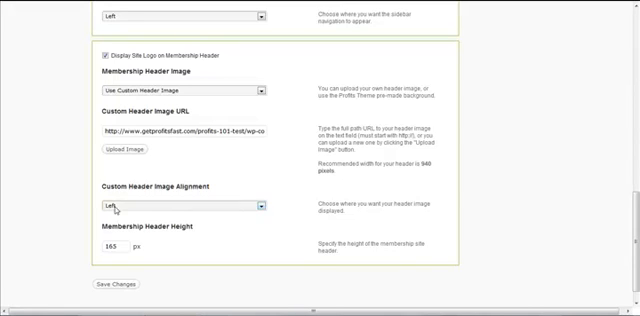
pyautogui.click(262, 207)
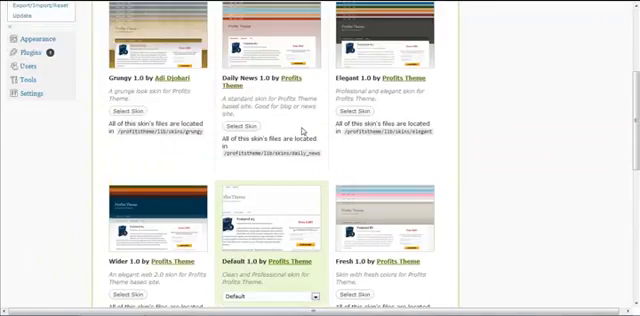
pyautogui.scroll(-3)
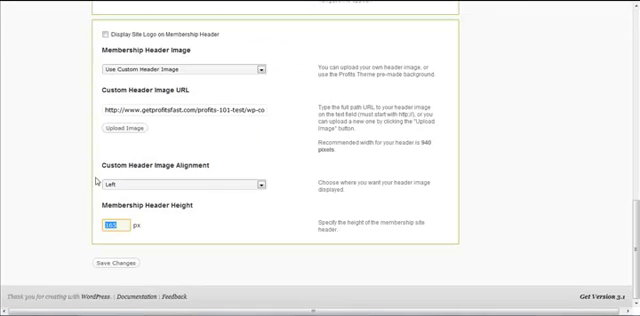
# Scroll back up to confirm Display Site Logo on Membership Header is unchecked.
pyautogui.scroll(3)
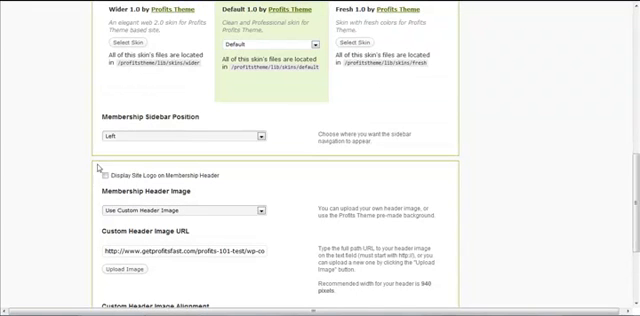